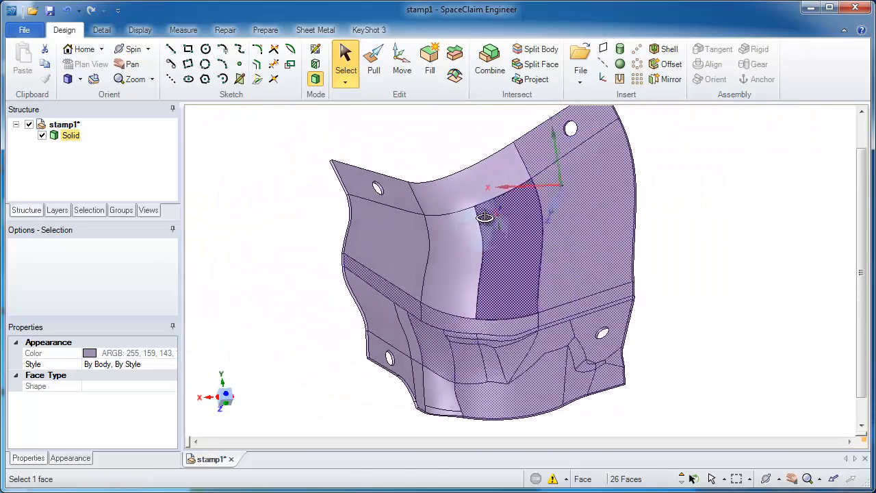
Step: Copy the stamped part's faces into a Surface body under stamp1 and spin to its lower edge
click(443, 211)
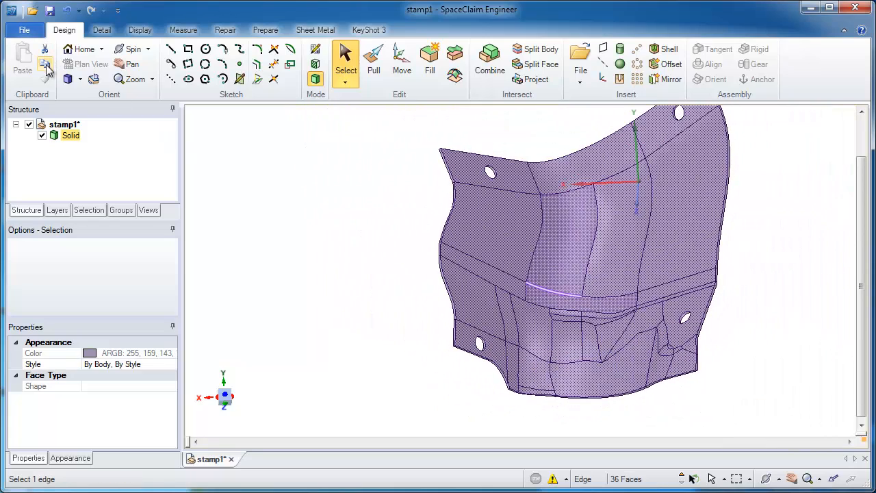
mouse_move(22, 61)
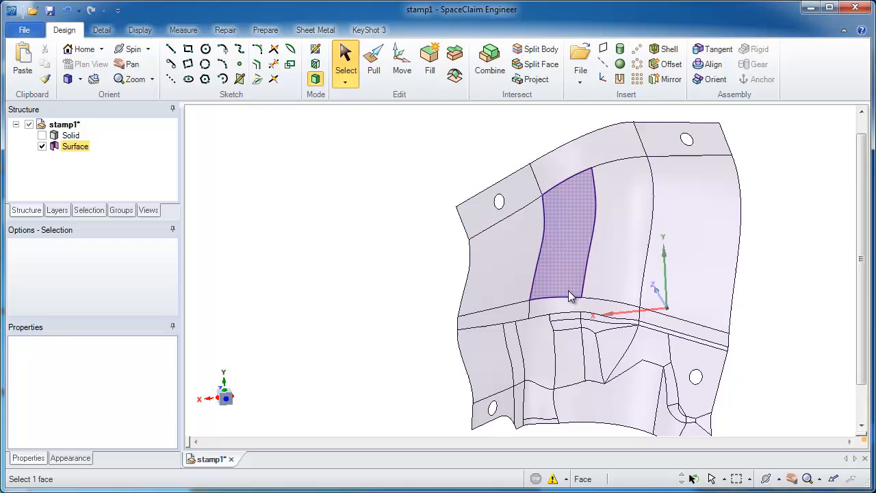
drag(572, 298, 582, 299)
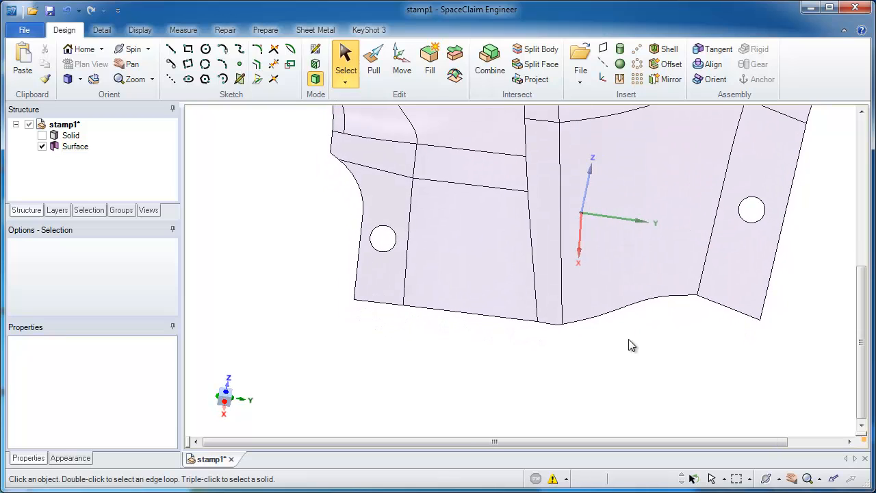
mouse_move(725, 355)
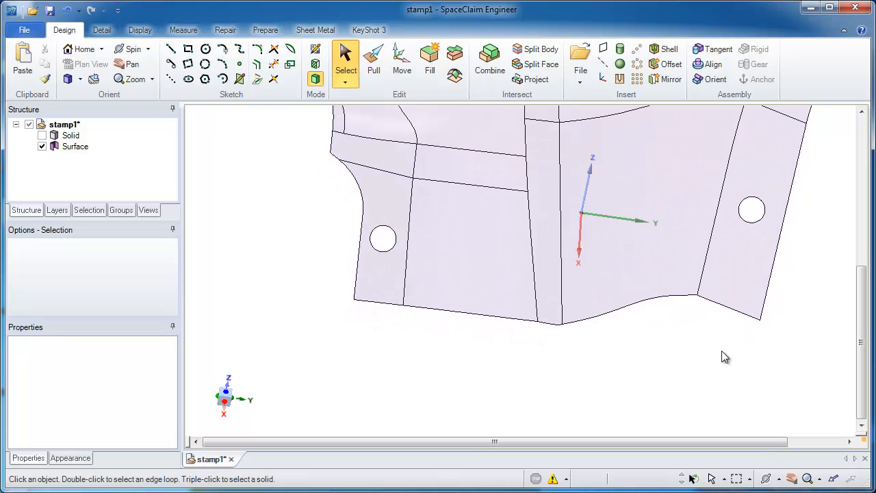
Step: Pull the right flange and right panel bottom edges outward into runoff strips
click(372, 60)
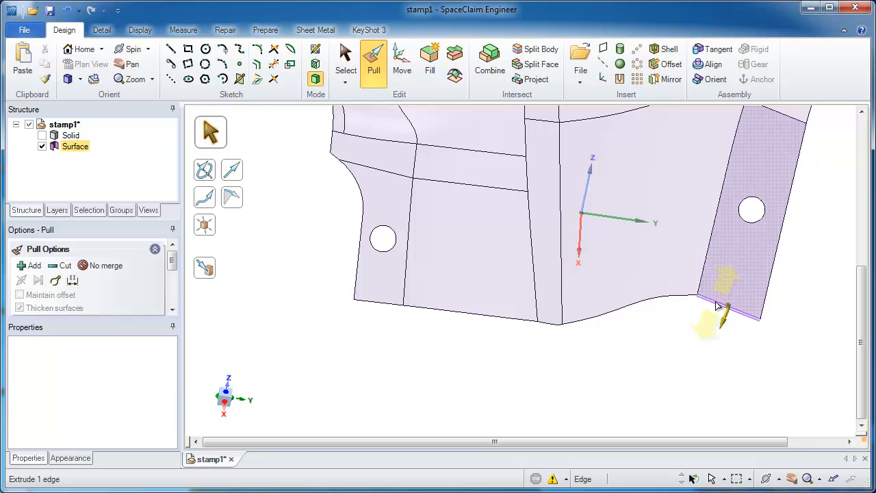
click(369, 303)
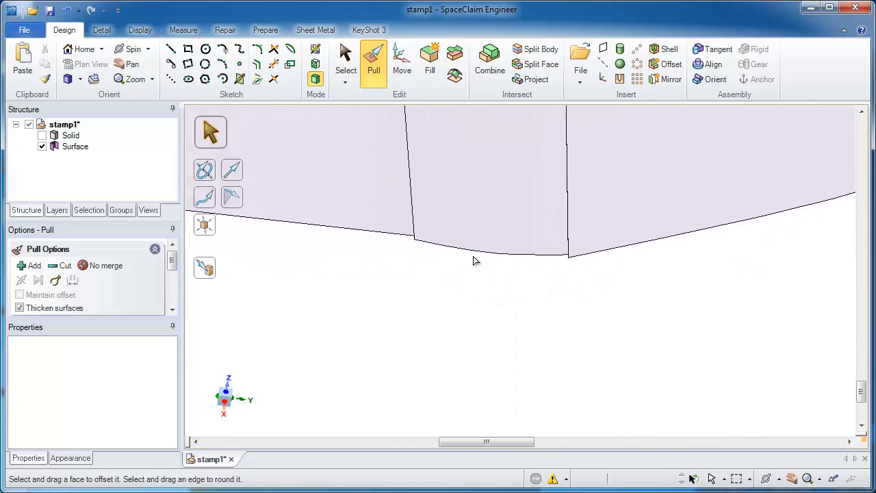
click(73, 146)
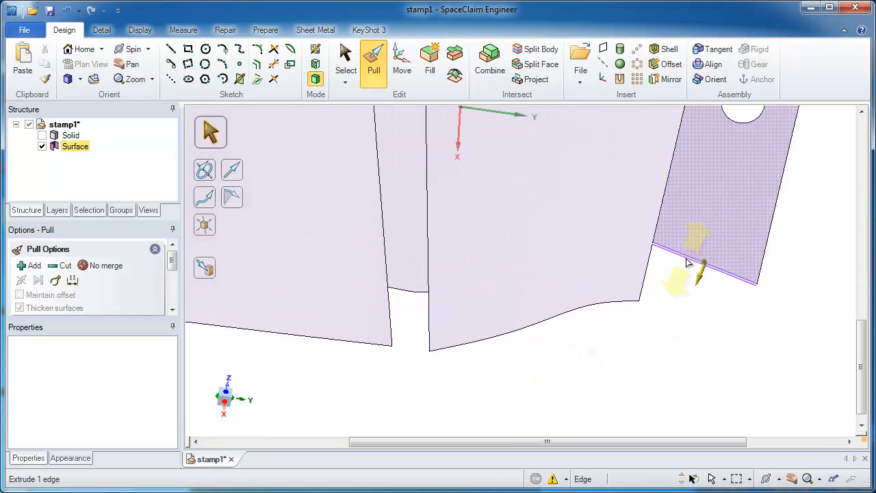
click(687, 263)
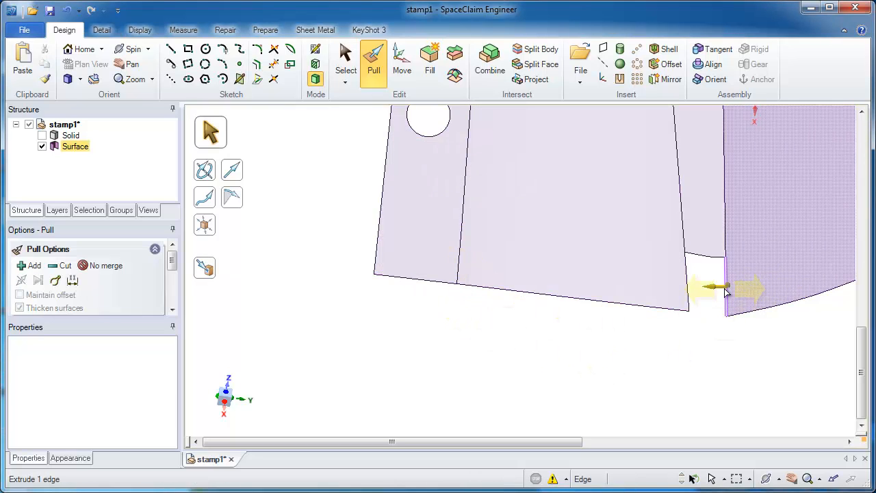
drag(725, 290, 561, 326)
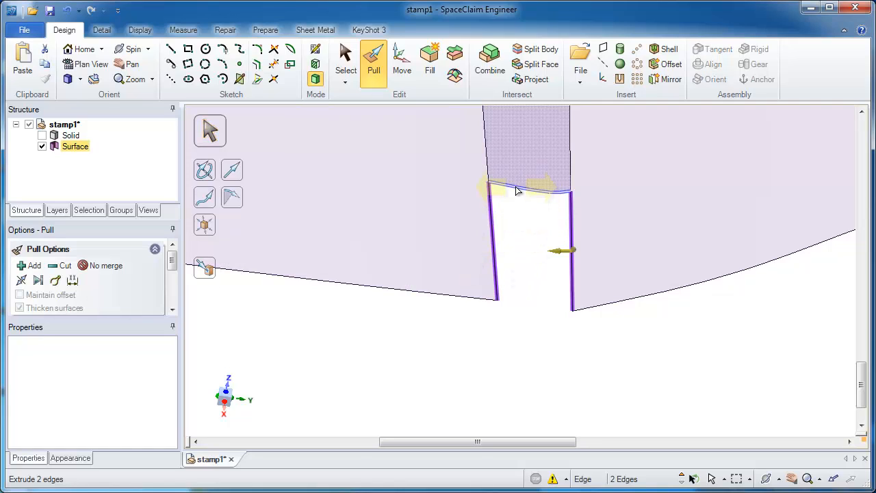
Step: Blend a patch between the two notch edges and accept it
click(208, 315)
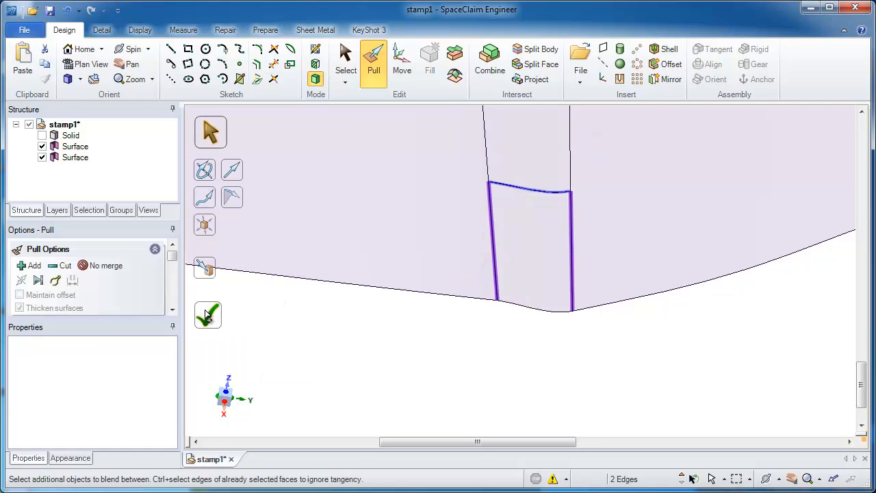
click(208, 315)
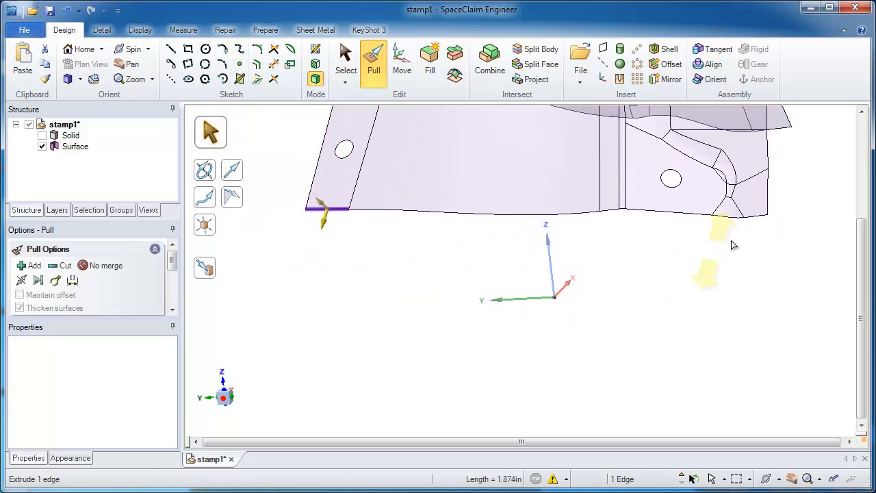
Step: Pull the left bottom edge out about 1.874in and start a split line across the triangular runoff face
click(752, 222)
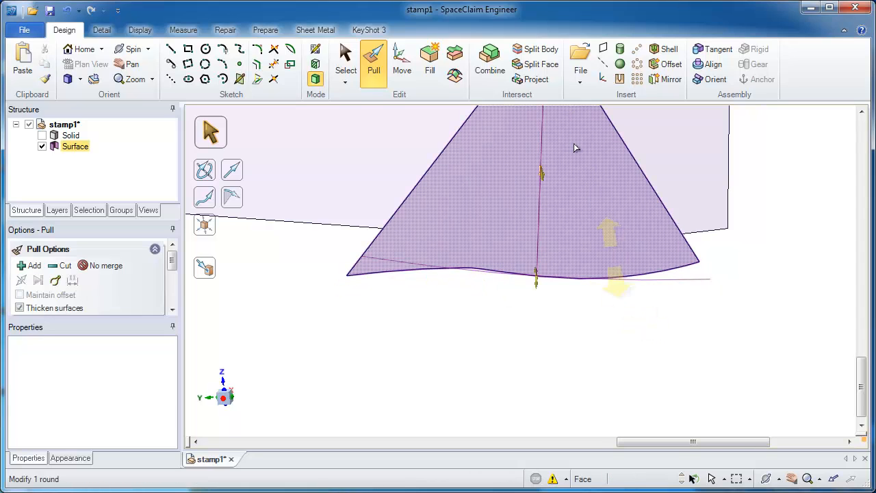
click(540, 64)
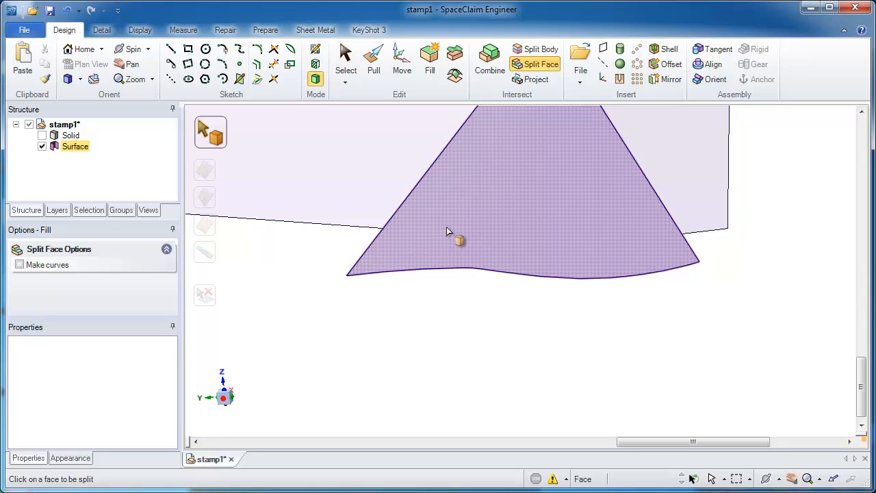
click(457, 235)
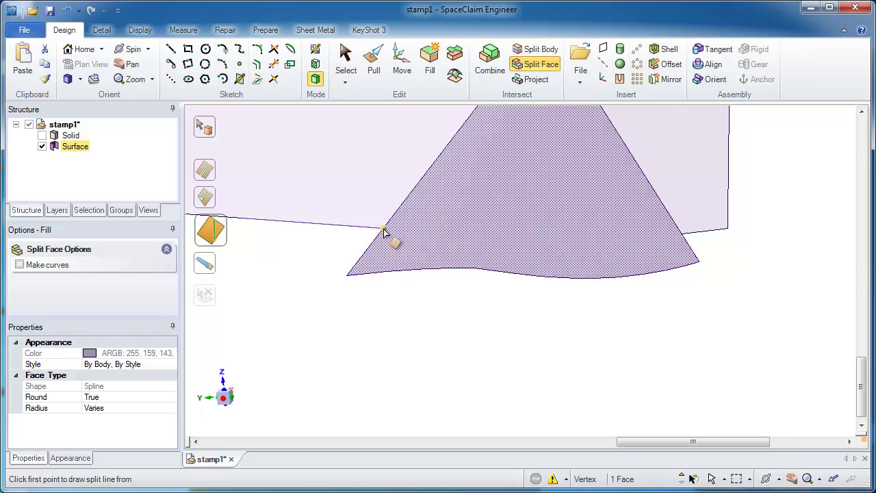
click(383, 230)
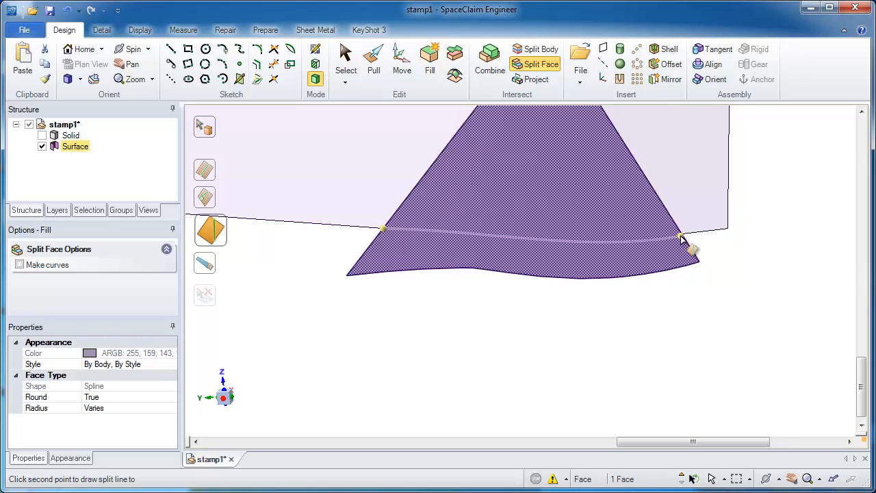
mouse_move(685, 239)
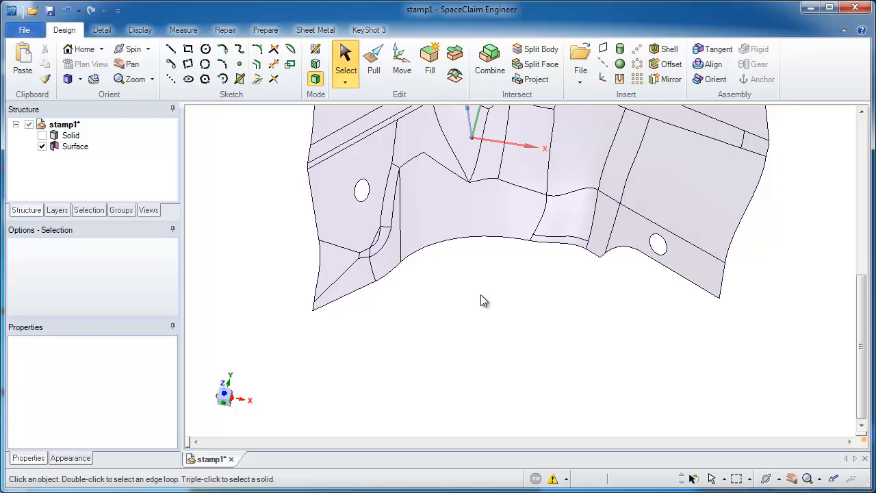
Step: Extend the lower-left corner edge by a fraction of an inch, then up to the neighbouring face
click(373, 62)
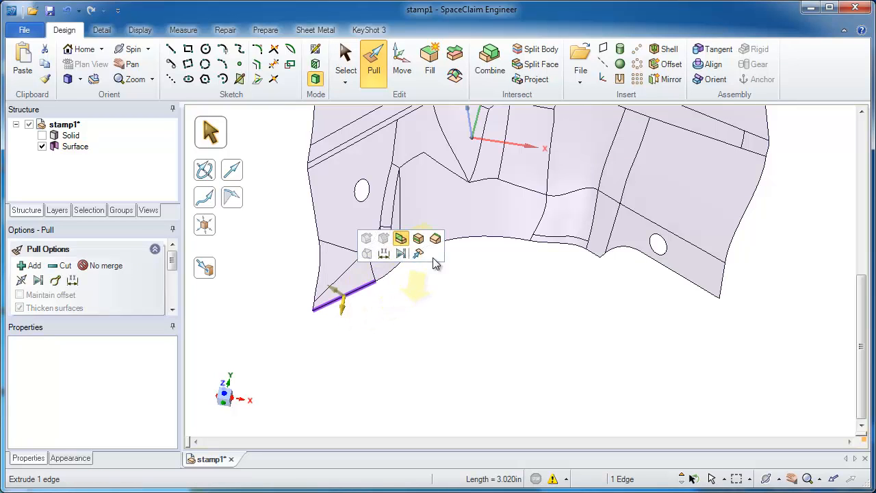
click(592, 259)
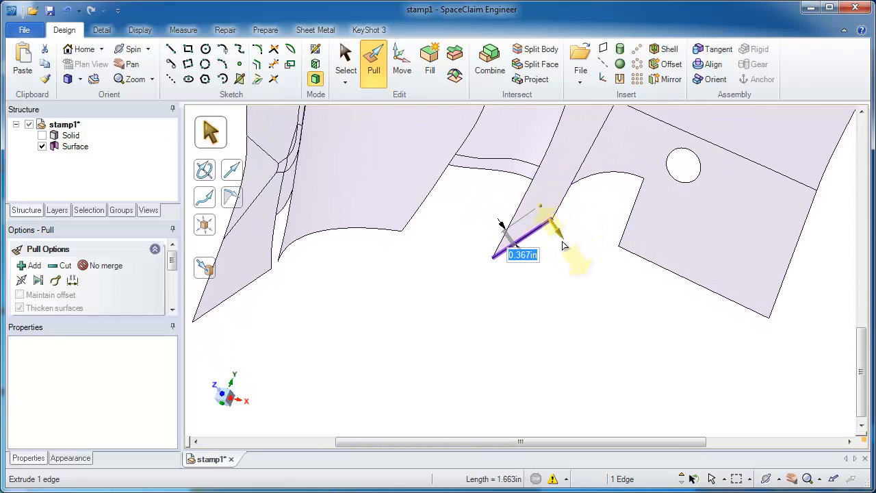
drag(561, 244, 550, 296)
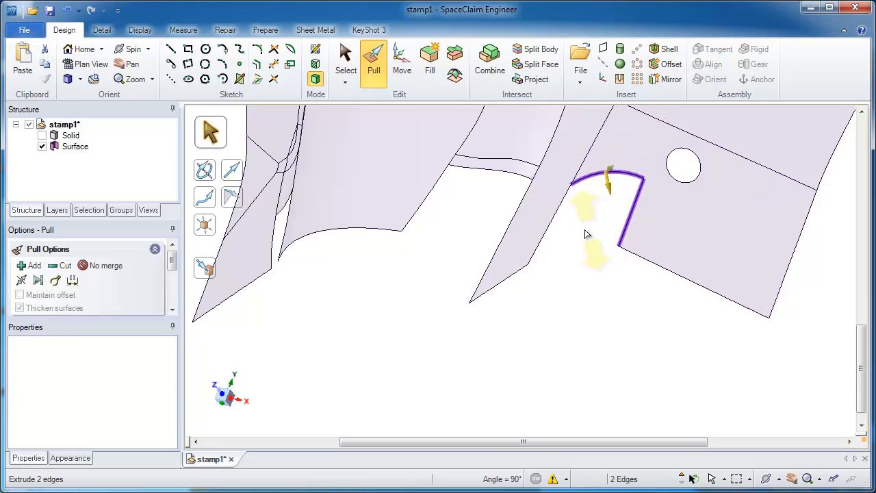
mouse_move(430, 62)
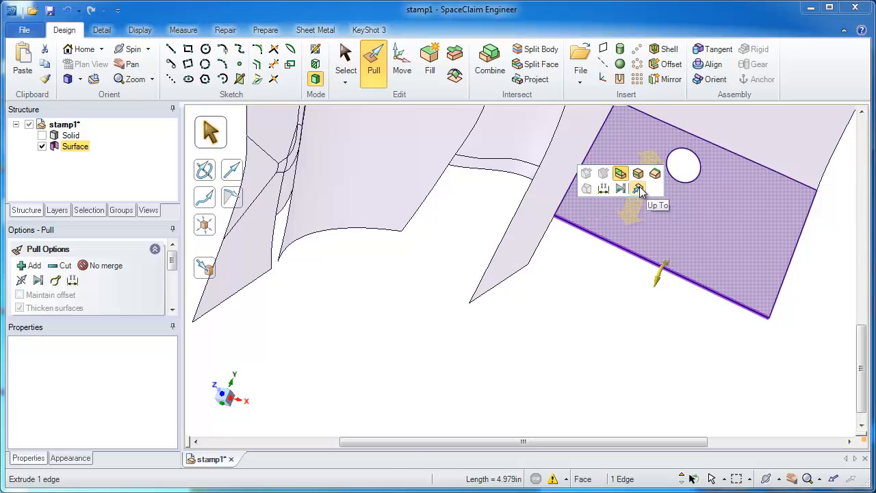
click(638, 189)
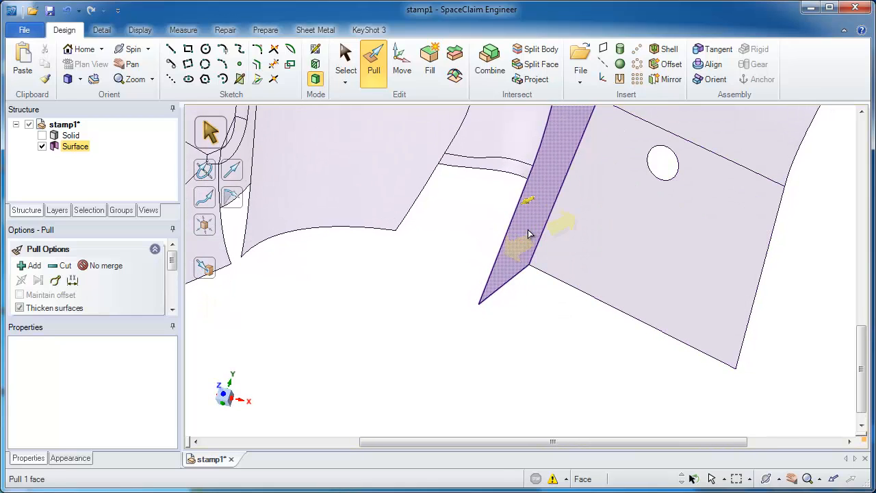
Step: Extend the sliver face's edge and the edge beside the curved gap to close the corner
click(509, 239)
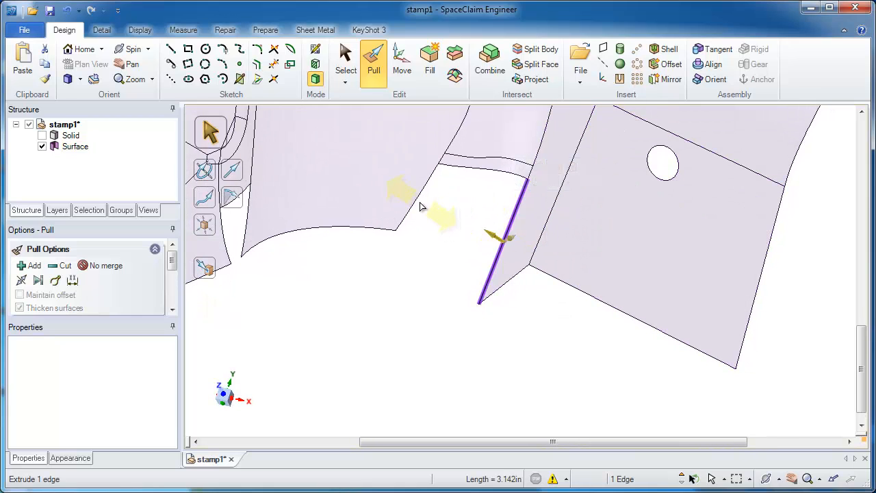
click(424, 199)
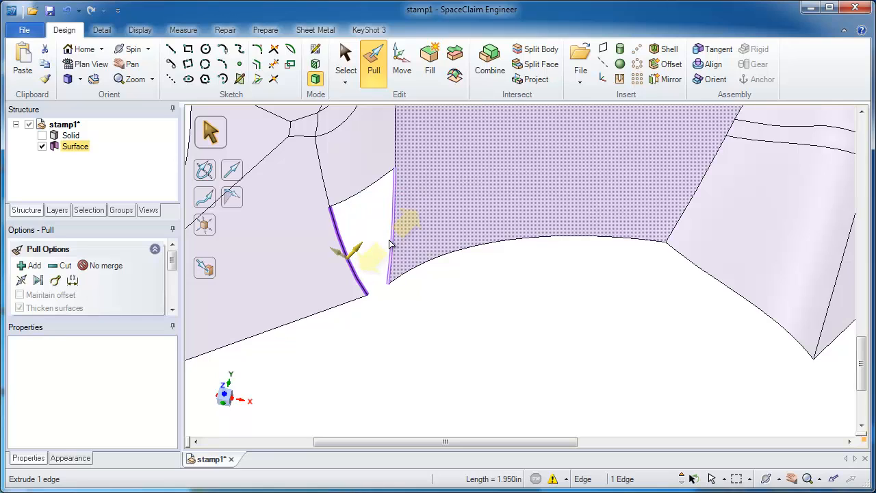
click(362, 199)
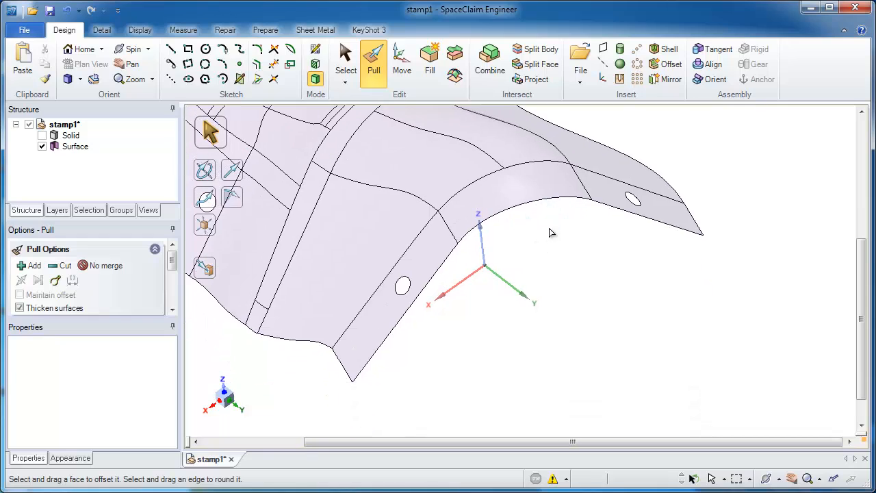
Step: Blend a surface between the two edges of the top opening and confirm it
click(623, 219)
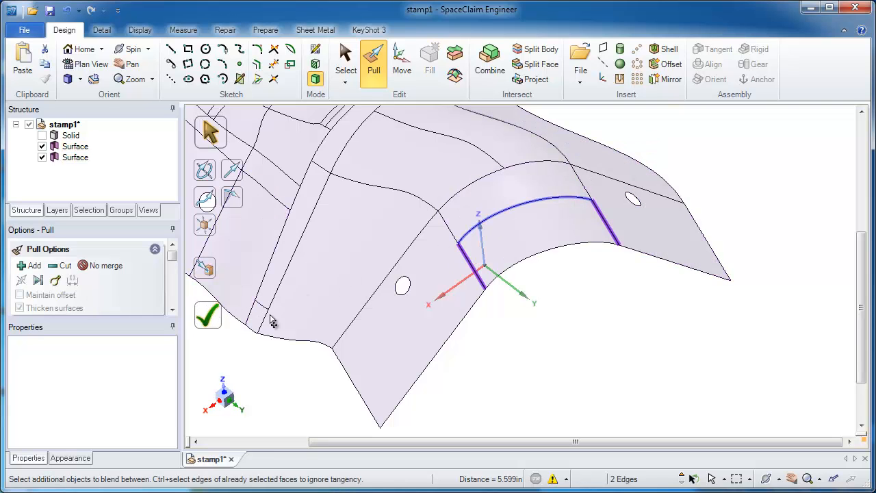
click(208, 314)
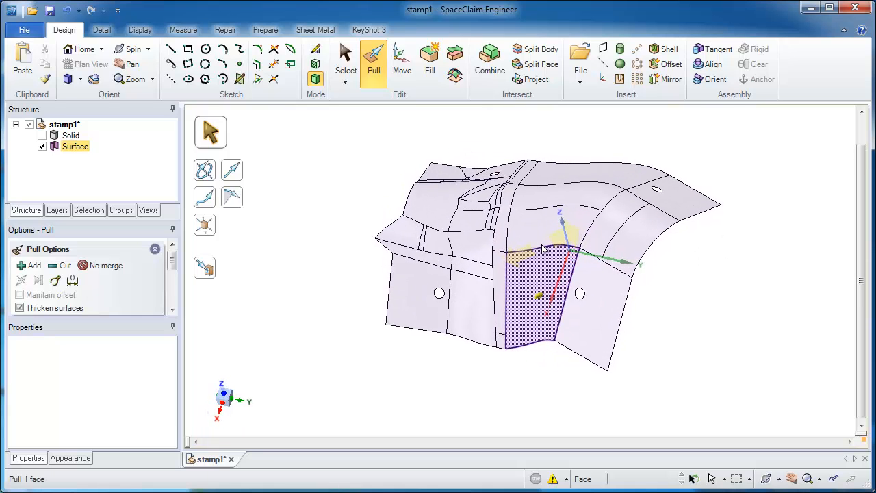
Step: Insert a cutting plane and move it onto the surface's ragged left edge
click(345, 65)
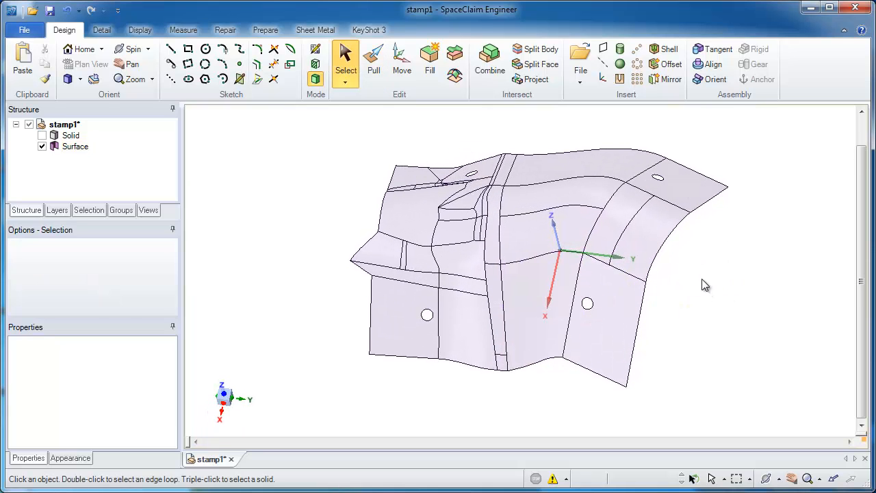
drag(706, 285, 714, 283)
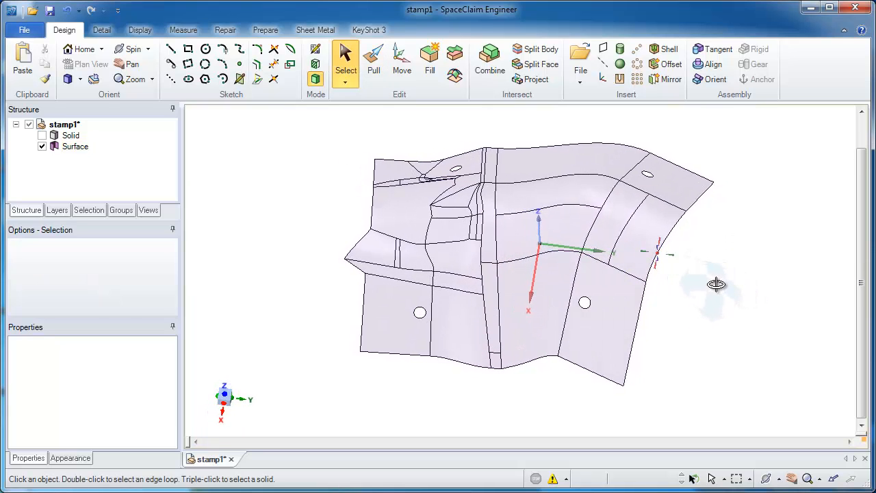
click(383, 317)
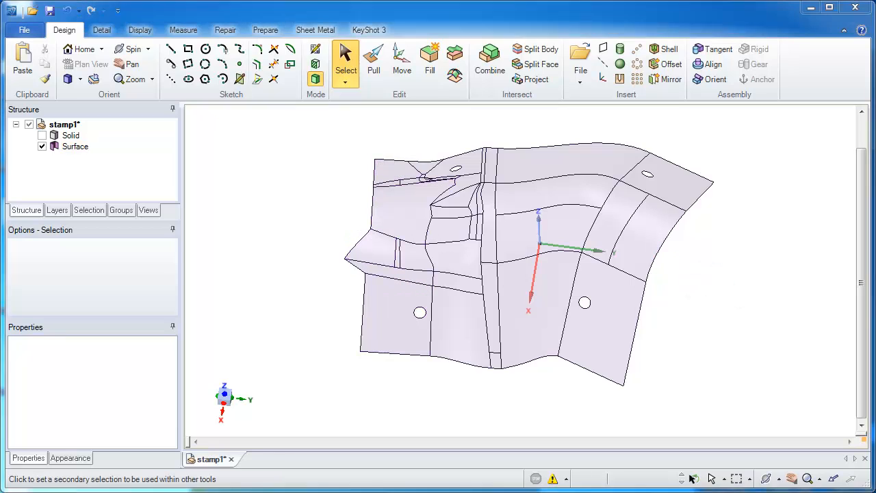
drag(356, 205, 355, 308)
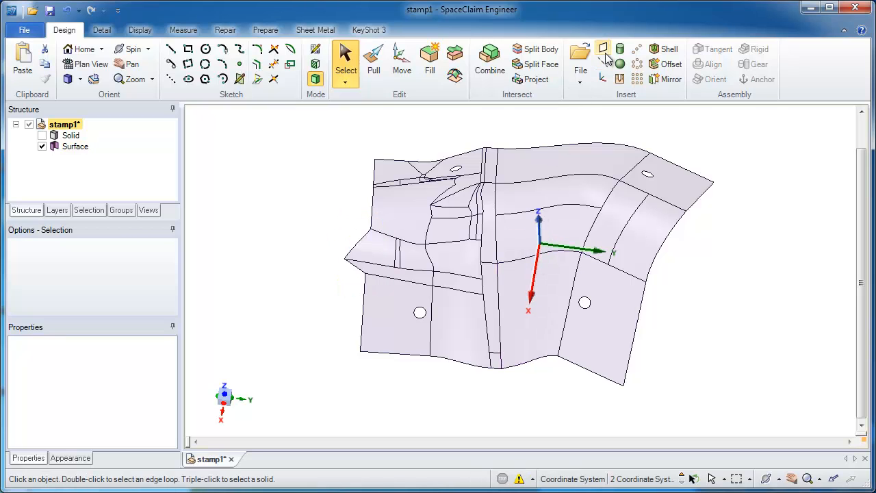
click(602, 49)
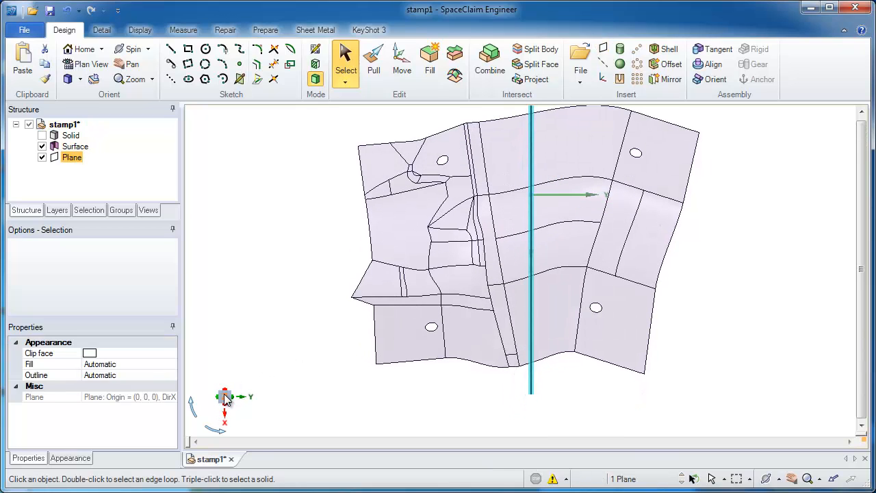
click(403, 62)
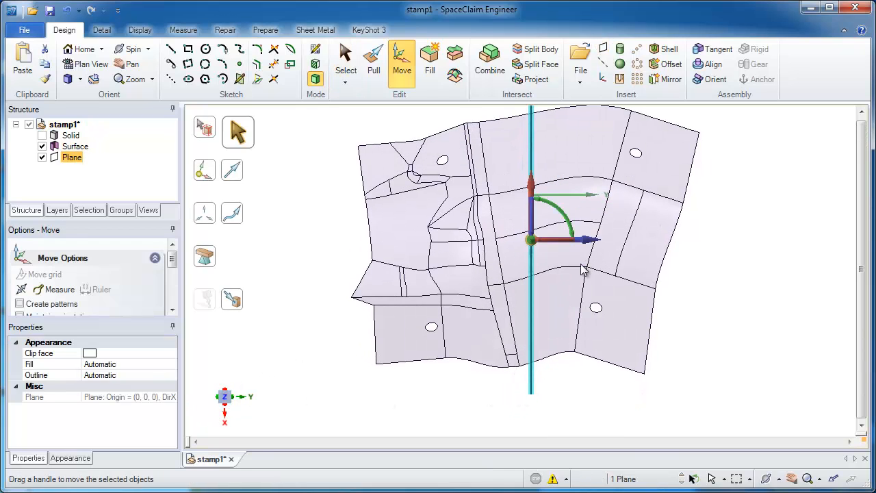
click(74, 146)
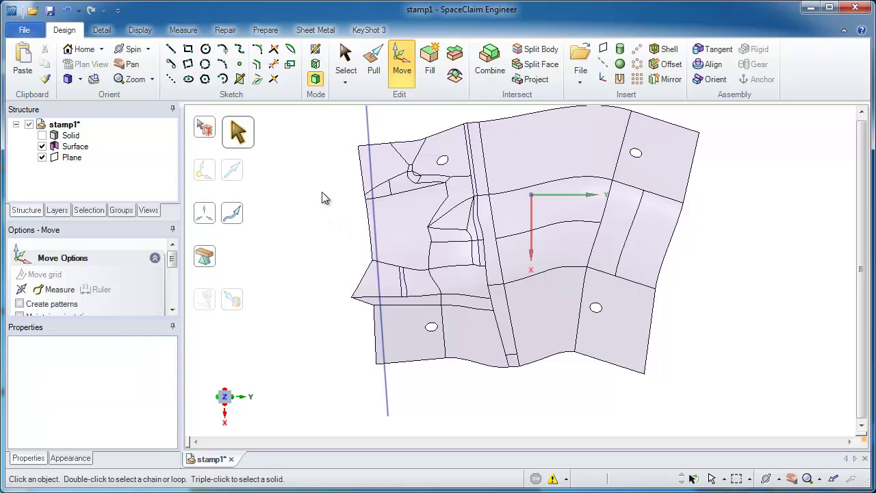
Step: Combine to trim the surface at the plane, remove the sliver and delete the plane
click(490, 61)
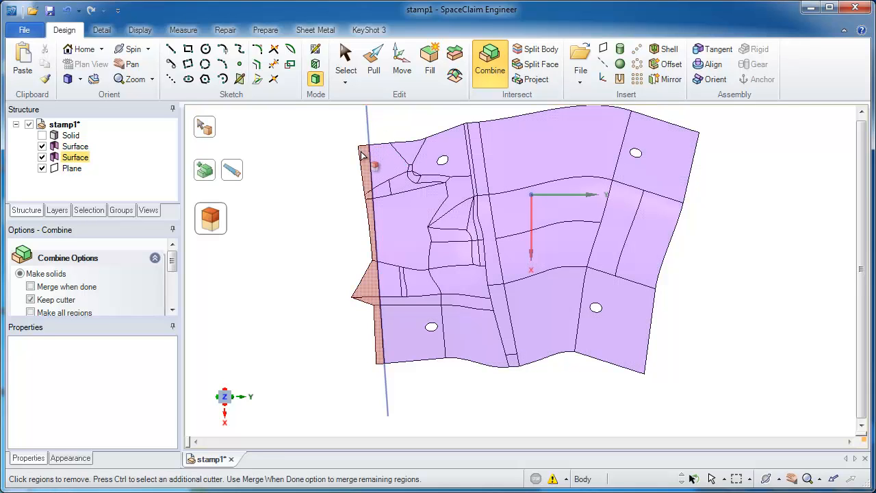
click(345, 64)
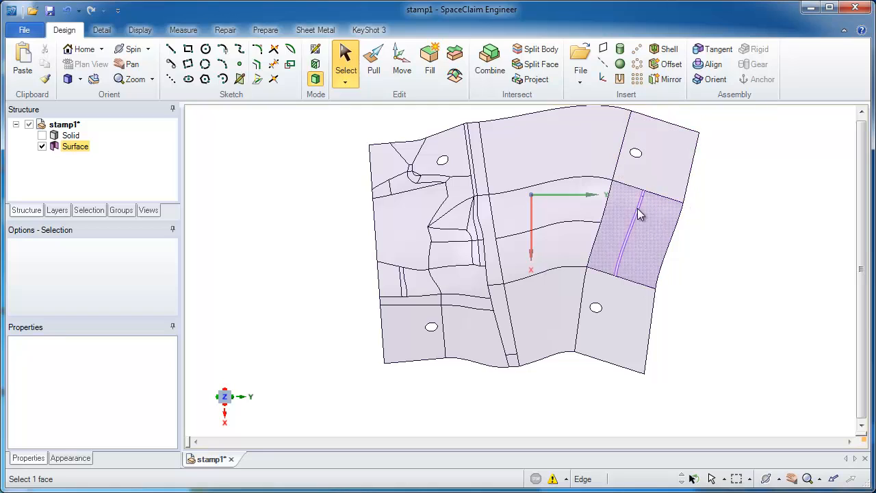
click(536, 219)
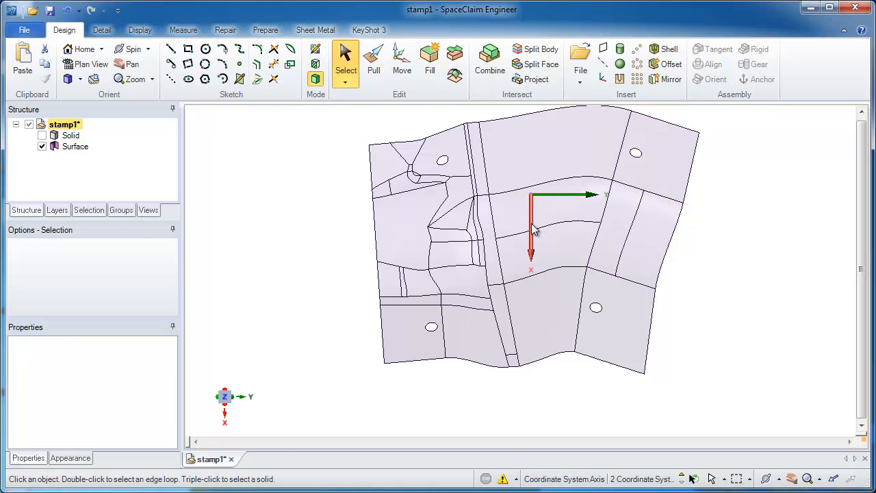
Step: Sketch a straight line along the right edge and pull it into a sheet through the part
click(417, 198)
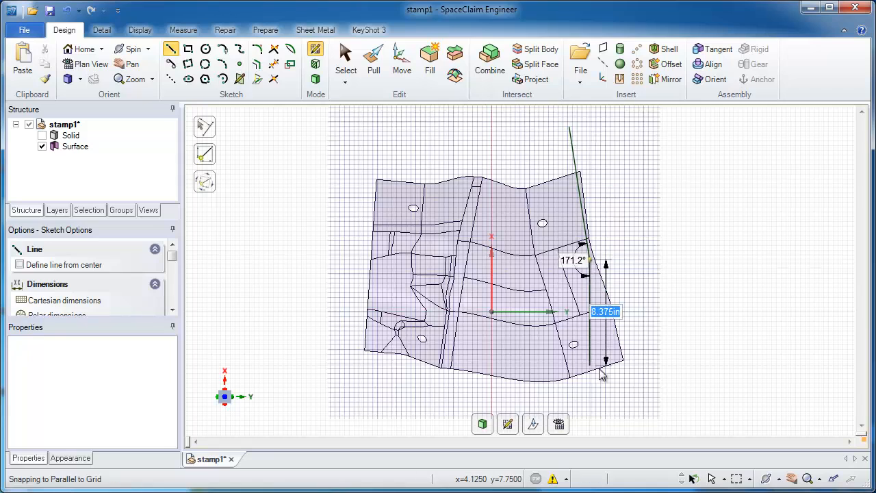
drag(602, 375, 629, 400)
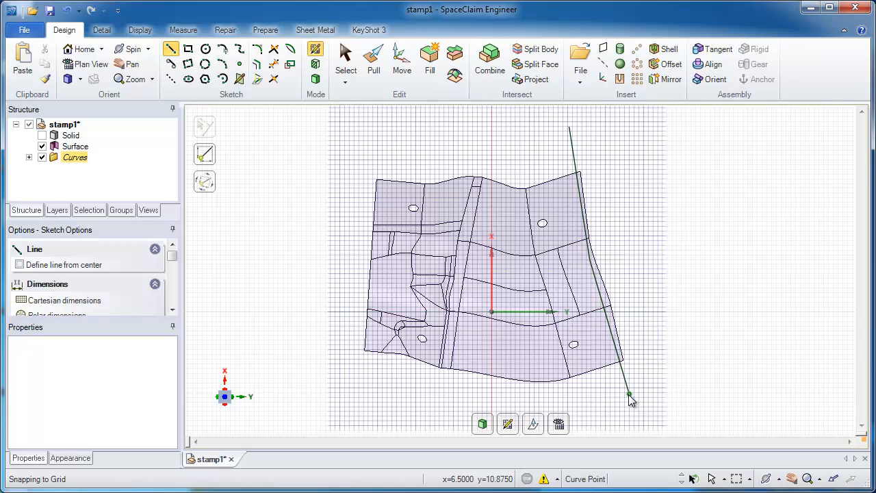
click(374, 62)
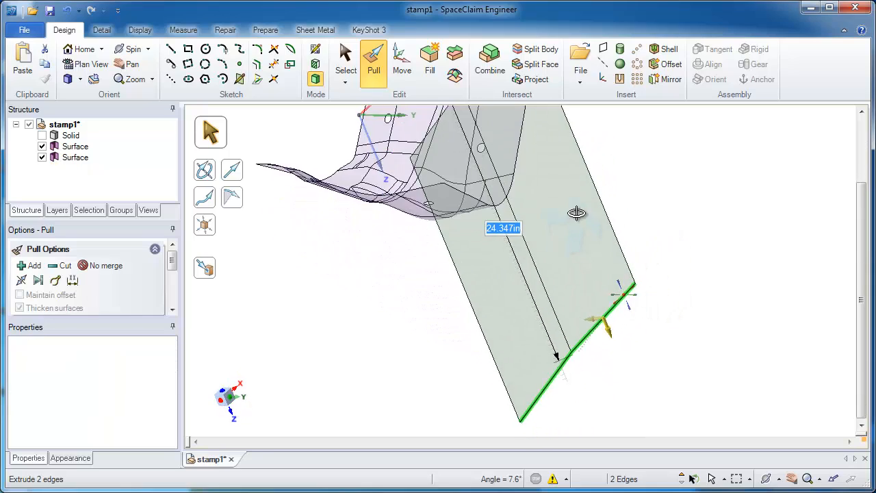
drag(577, 214, 655, 234)
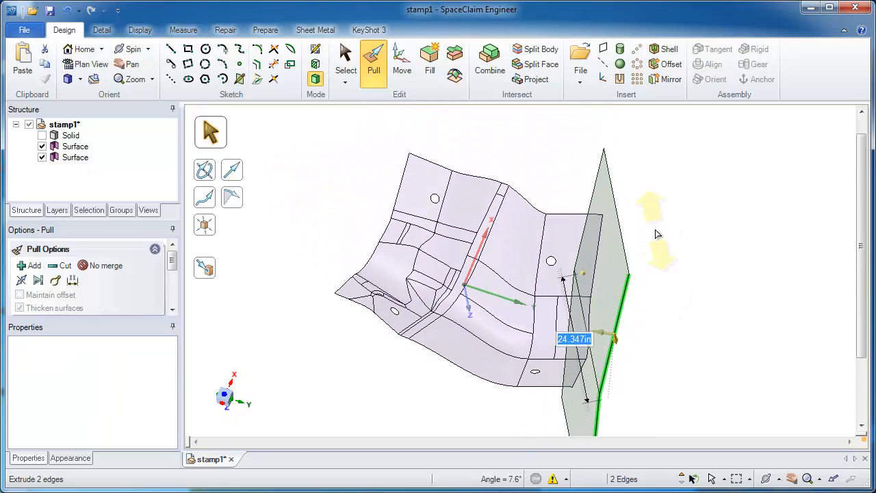
Step: Combine the stamped surface with the sheet as cutter to trim the right edge, then delete the sheet
click(490, 57)
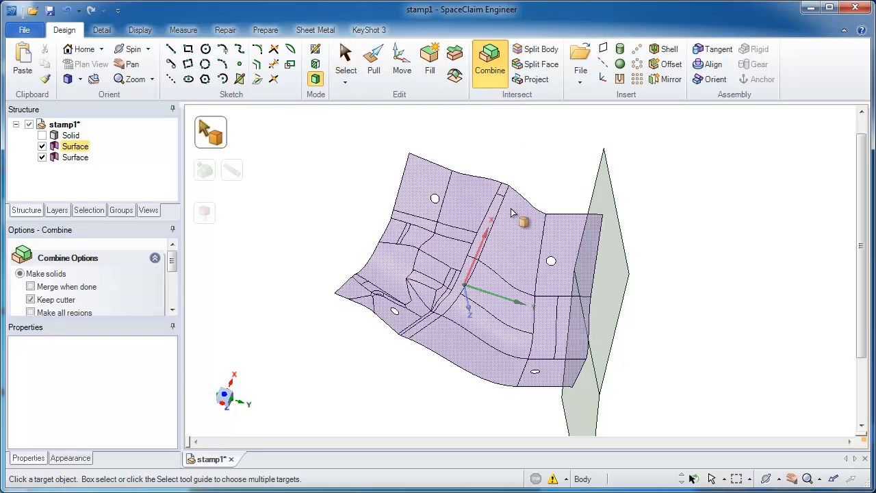
click(604, 205)
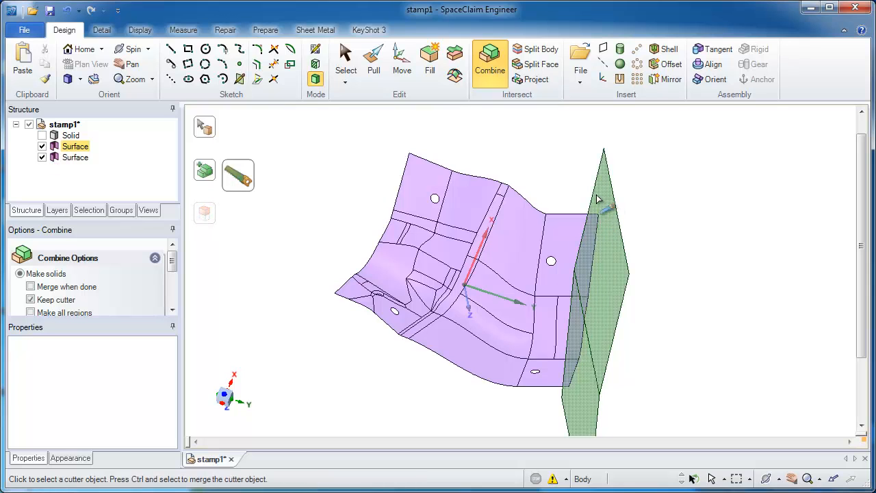
click(74, 156)
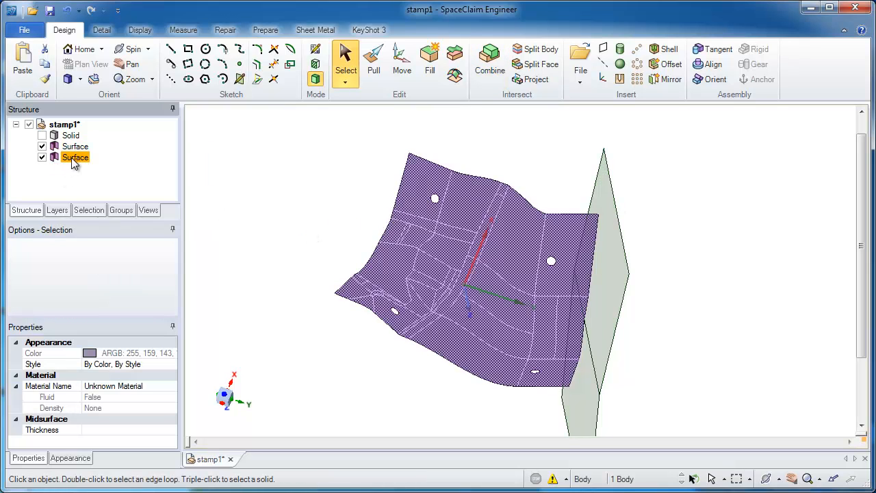
click(472, 194)
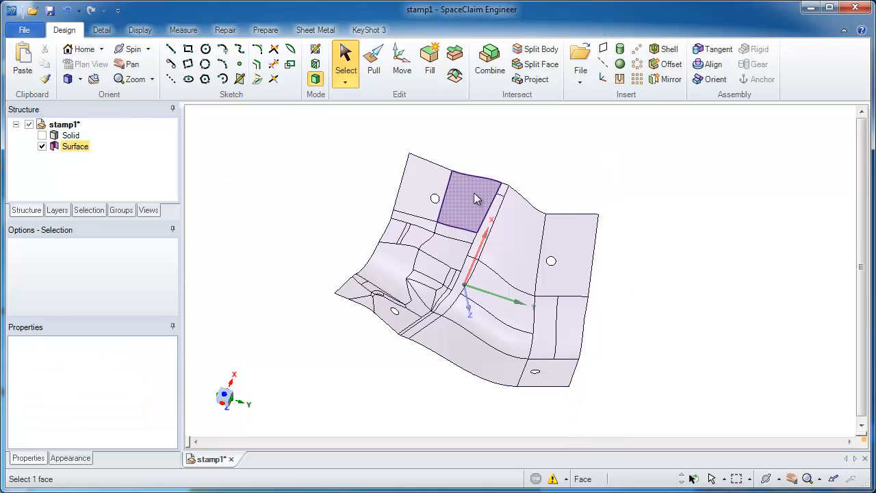
Step: Pull the surface's outer edges downward into skirt walls around the part
drag(479, 199, 449, 282)
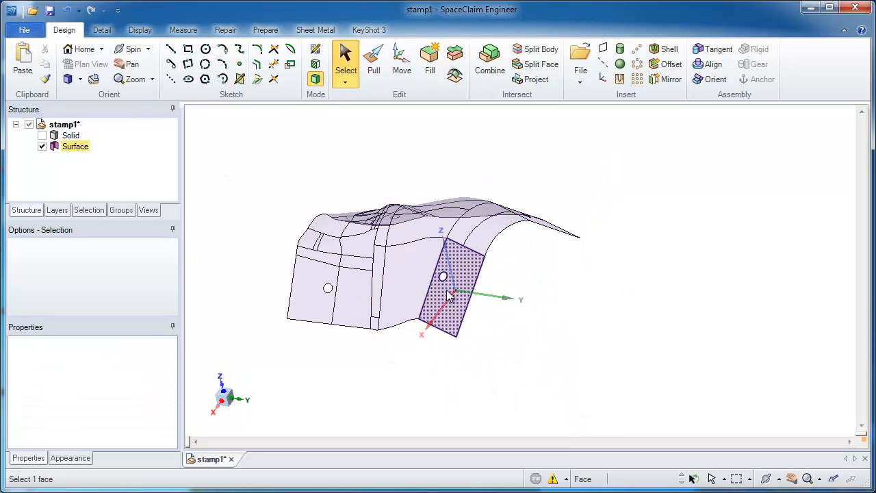
click(374, 62)
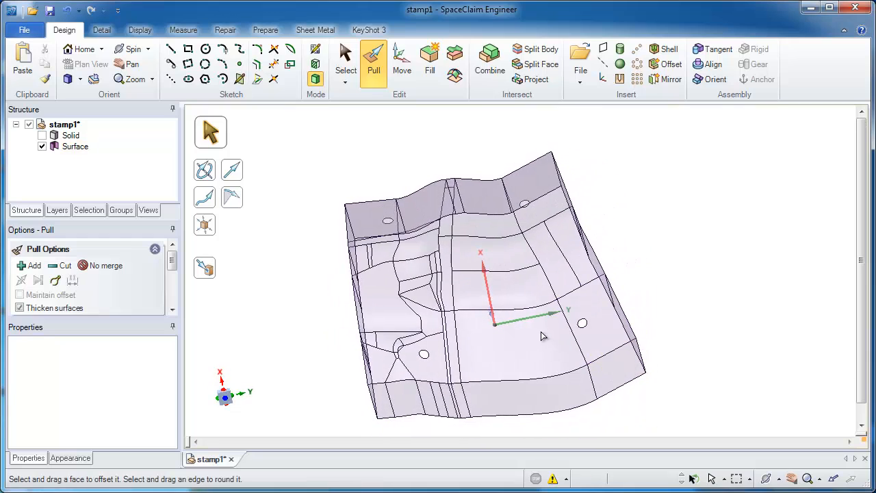
click(345, 62)
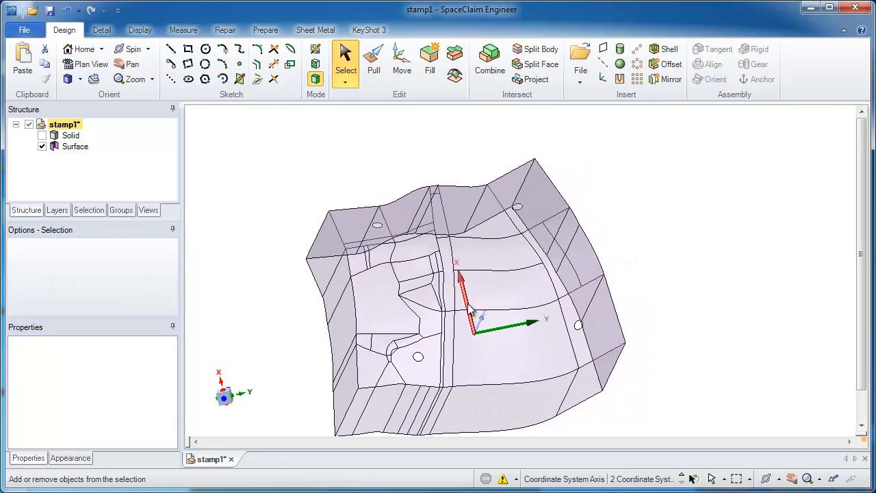
click(504, 274)
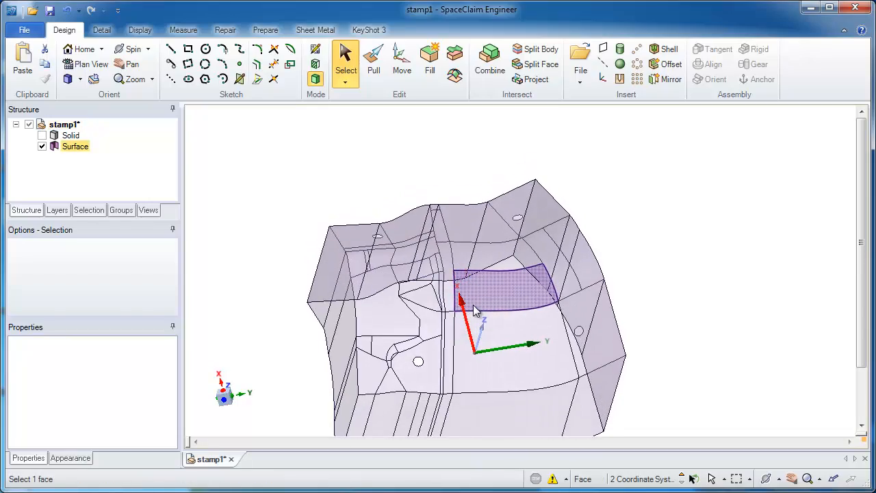
Step: Sketch a rectangle around the part on the grid and pull it down into a solid block
click(315, 49)
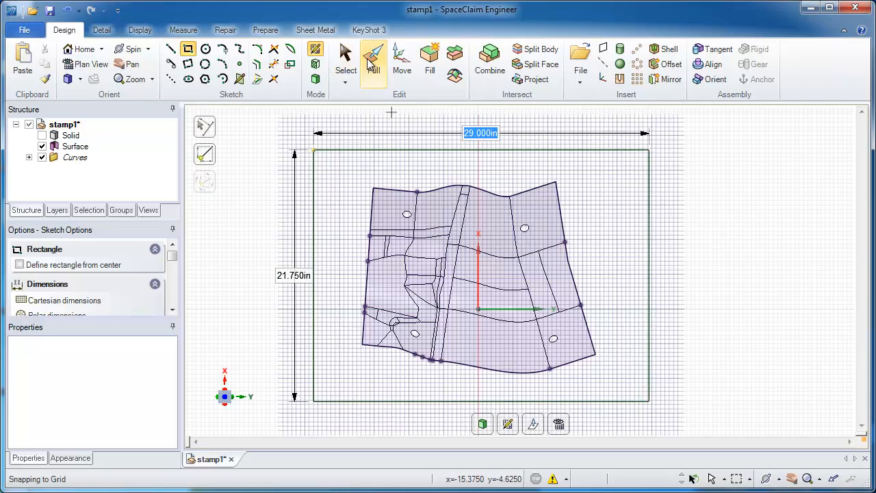
click(374, 61)
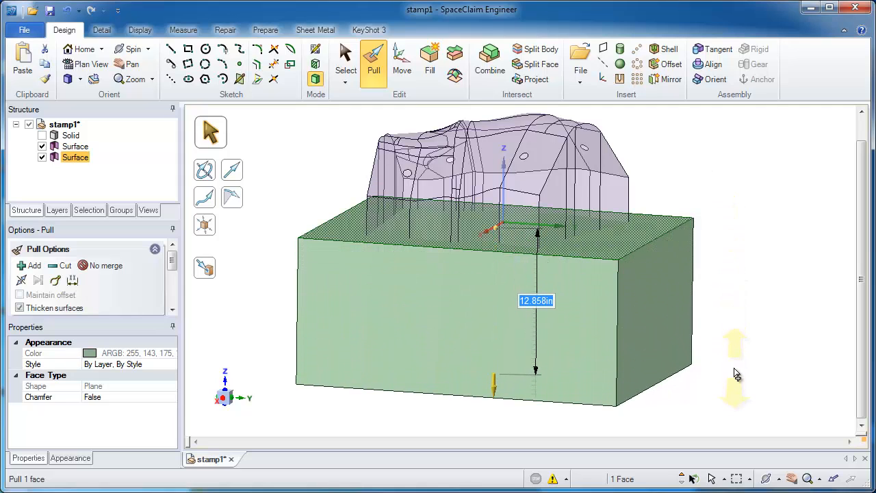
click(345, 62)
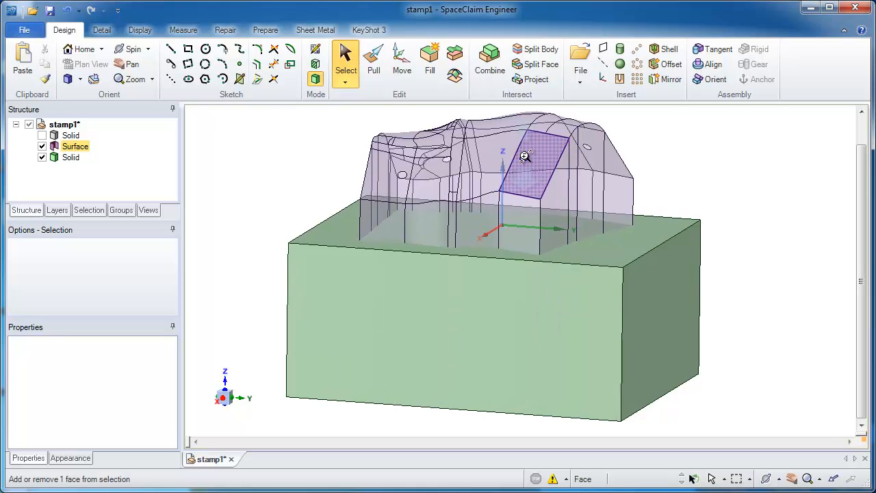
scroll(up, 3)
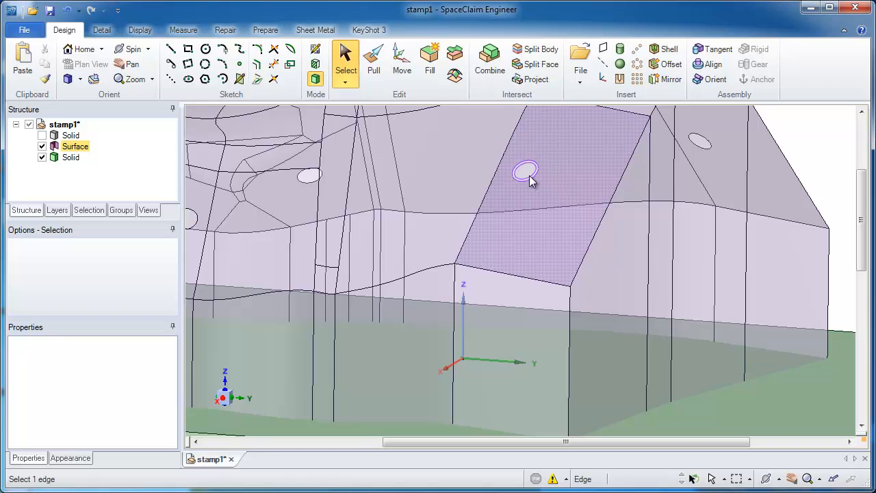
click(526, 170)
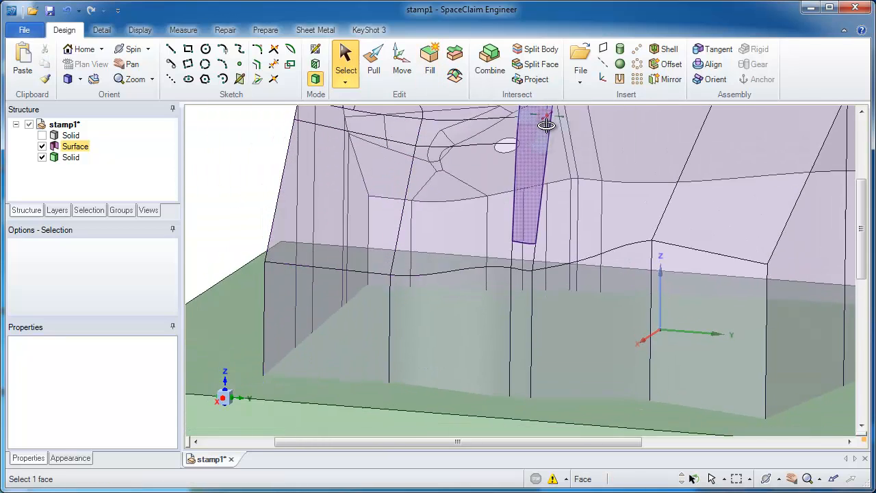
drag(548, 126, 468, 226)
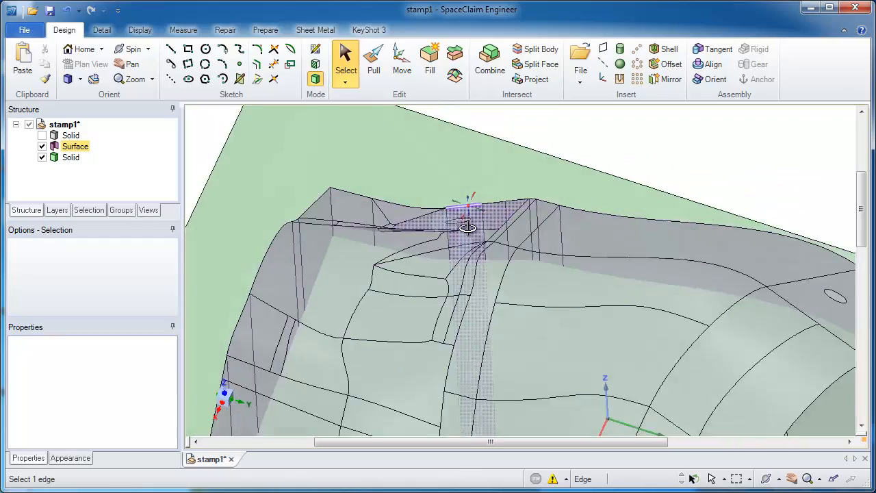
click(430, 61)
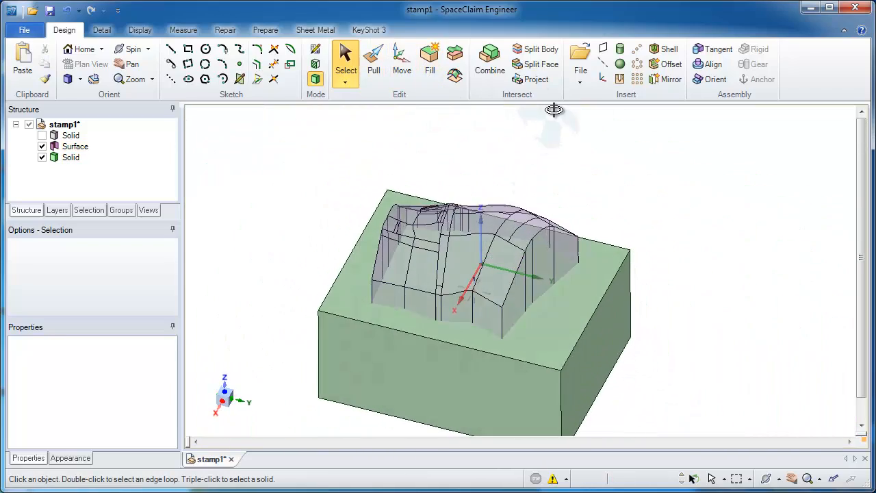
mouse_move(490, 62)
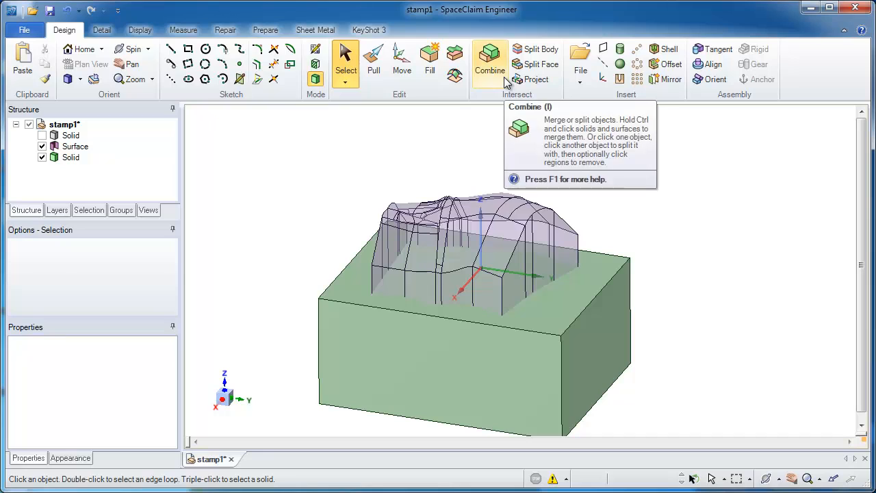
Step: Combine the block as target with the surface as cutter, merging them into one solid
click(490, 58)
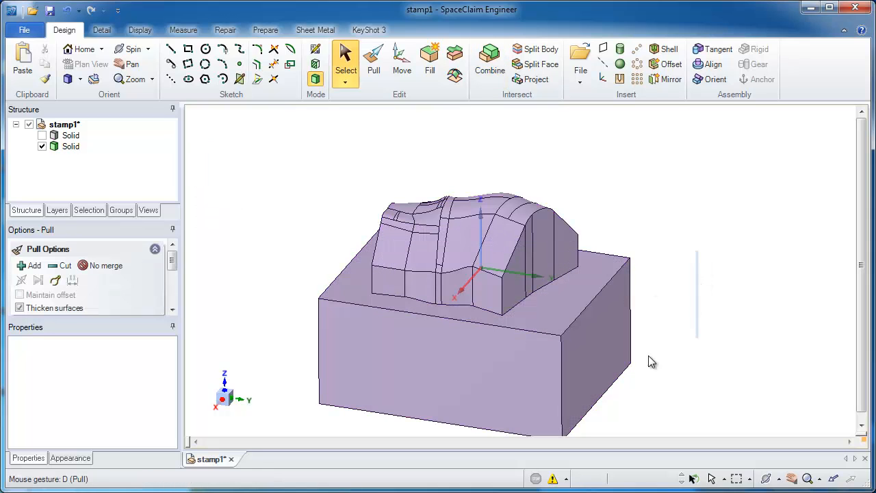
click(472, 369)
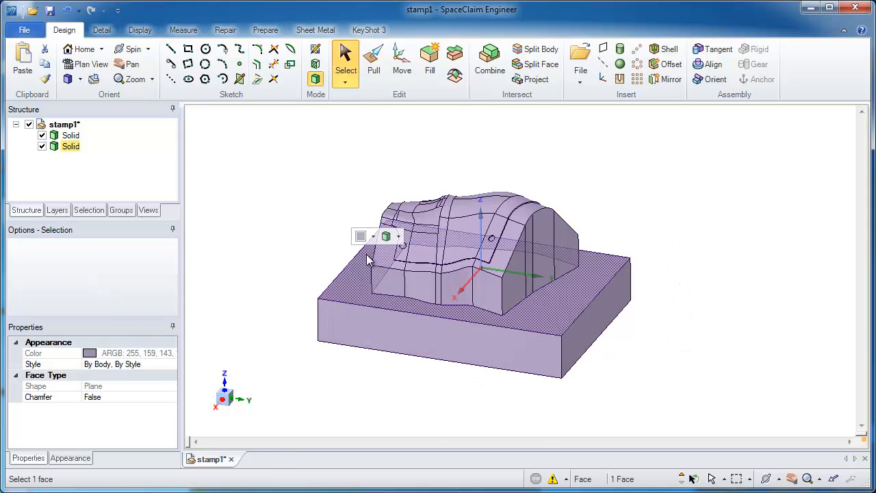
click(372, 235)
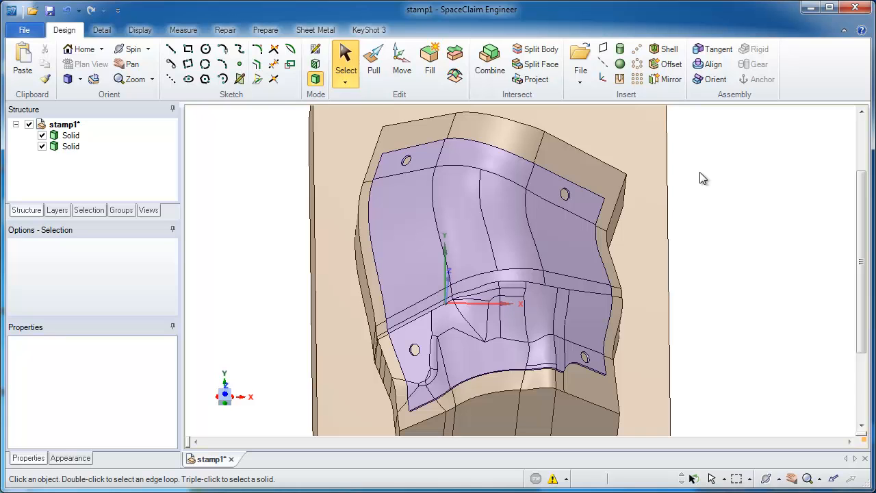
Step: Orbit the orange tooling block to review the purple part seated in its cavity
click(650, 238)
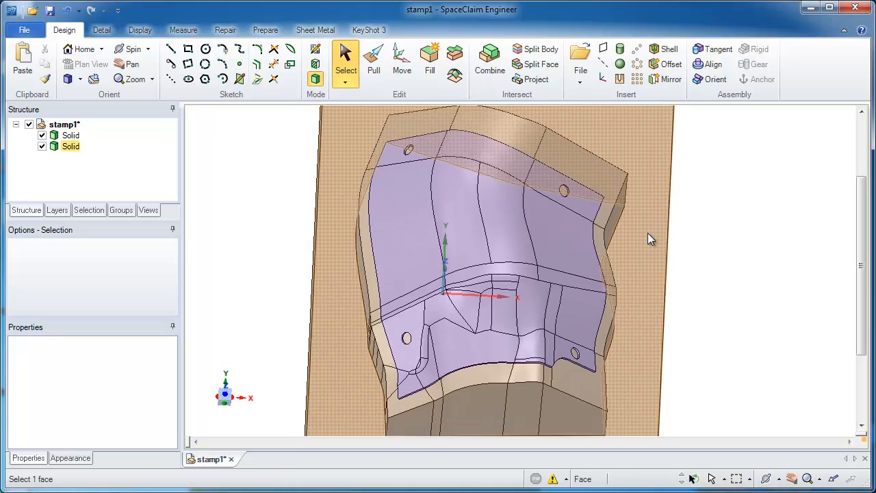
drag(650, 238, 759, 292)
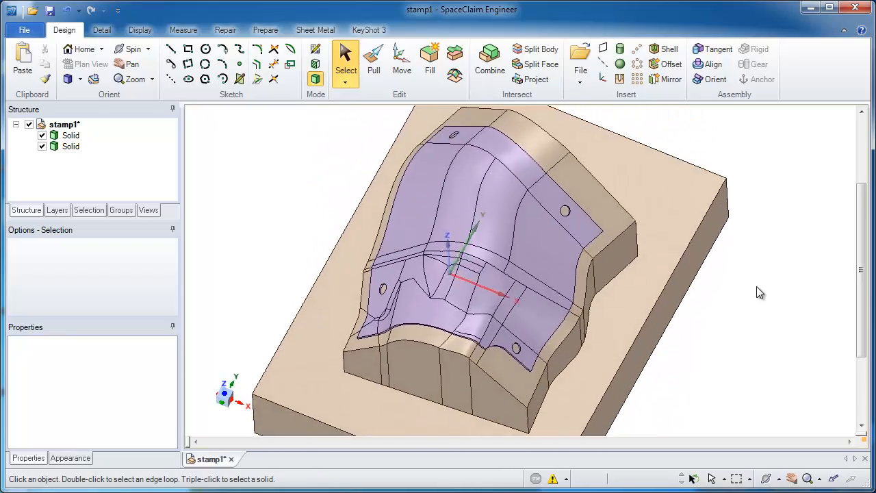